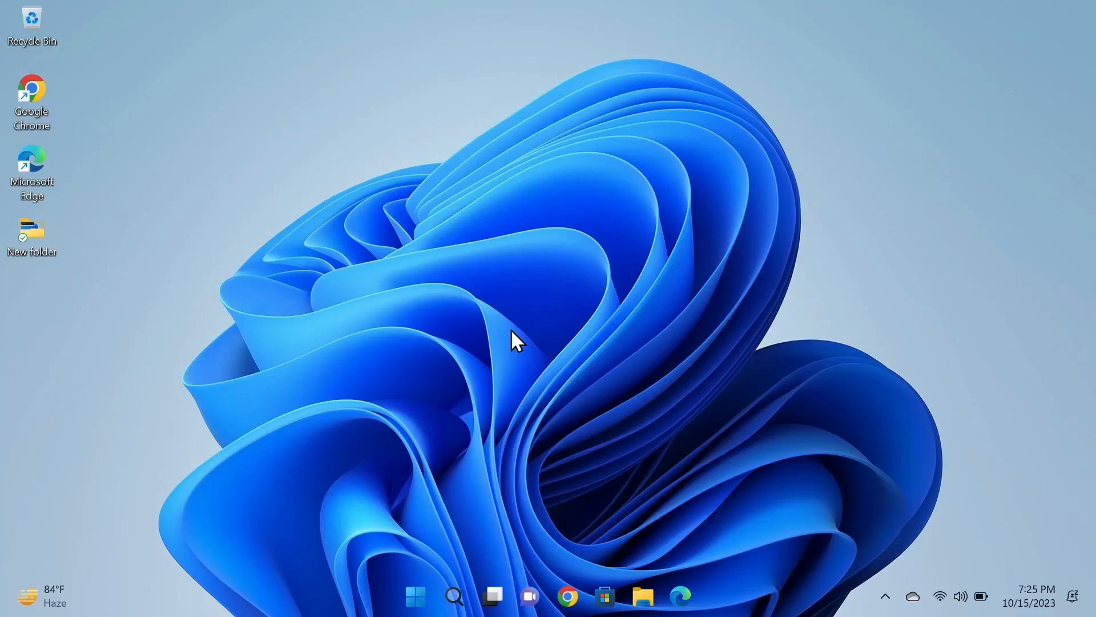
mouse_move(708, 568)
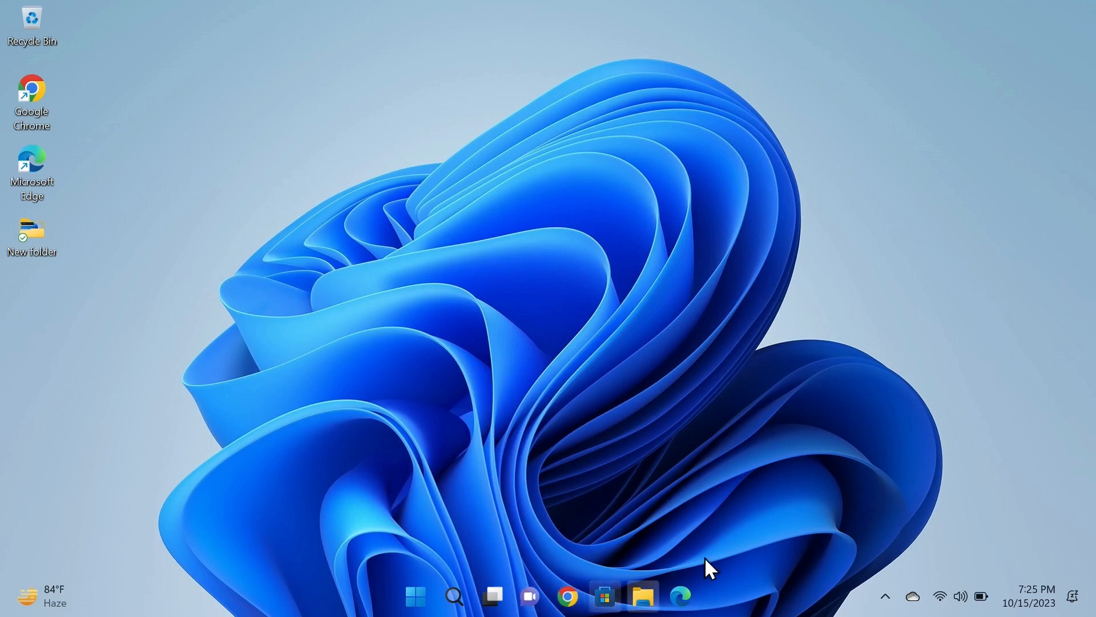
mouse_move(583, 301)
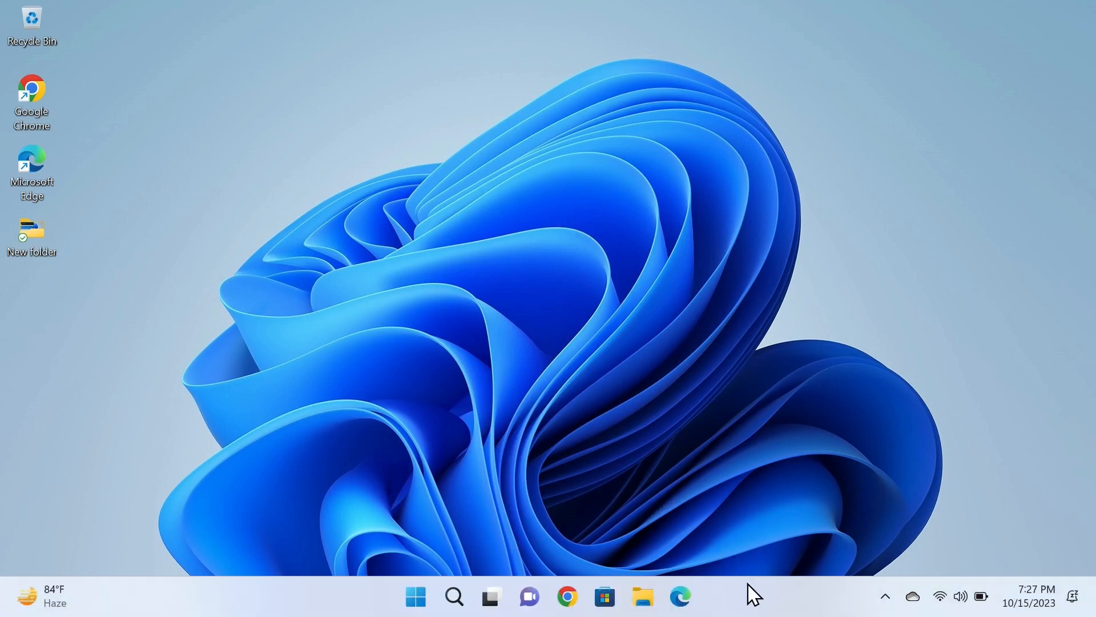
Open the taskbar settings from the taskbar context menu and scroll through them
right_click(751, 594)
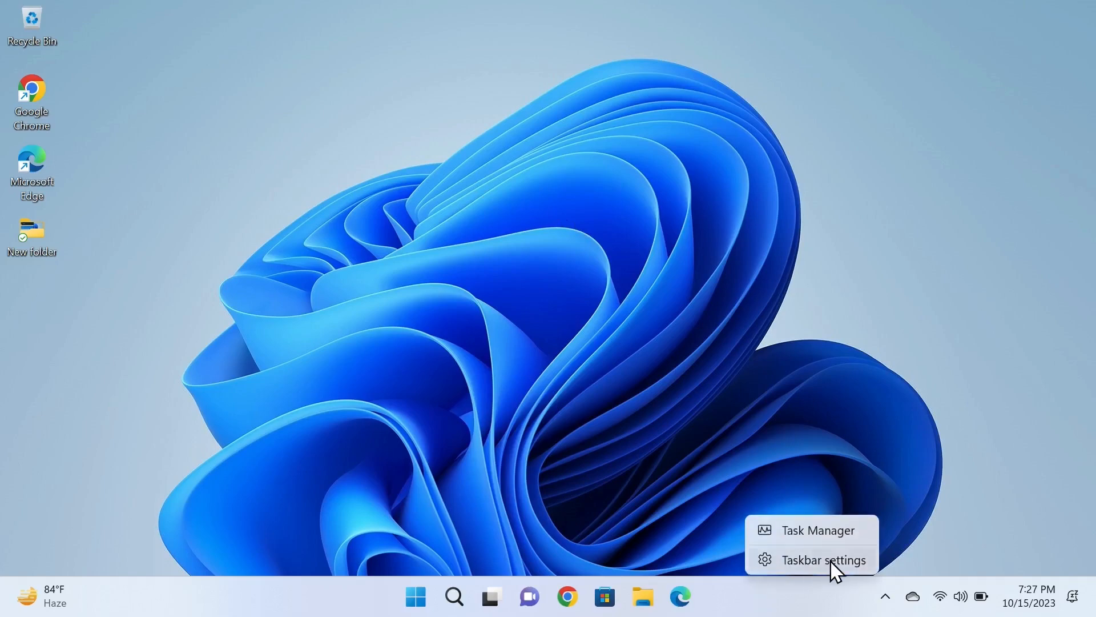
left_click(823, 560)
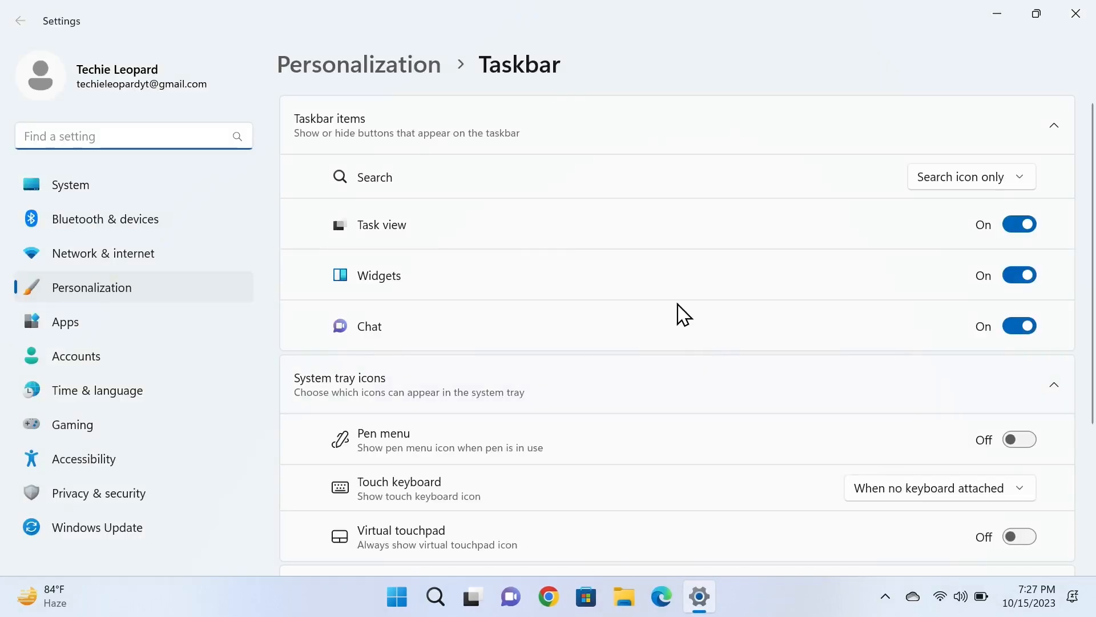
scroll("down", 3)
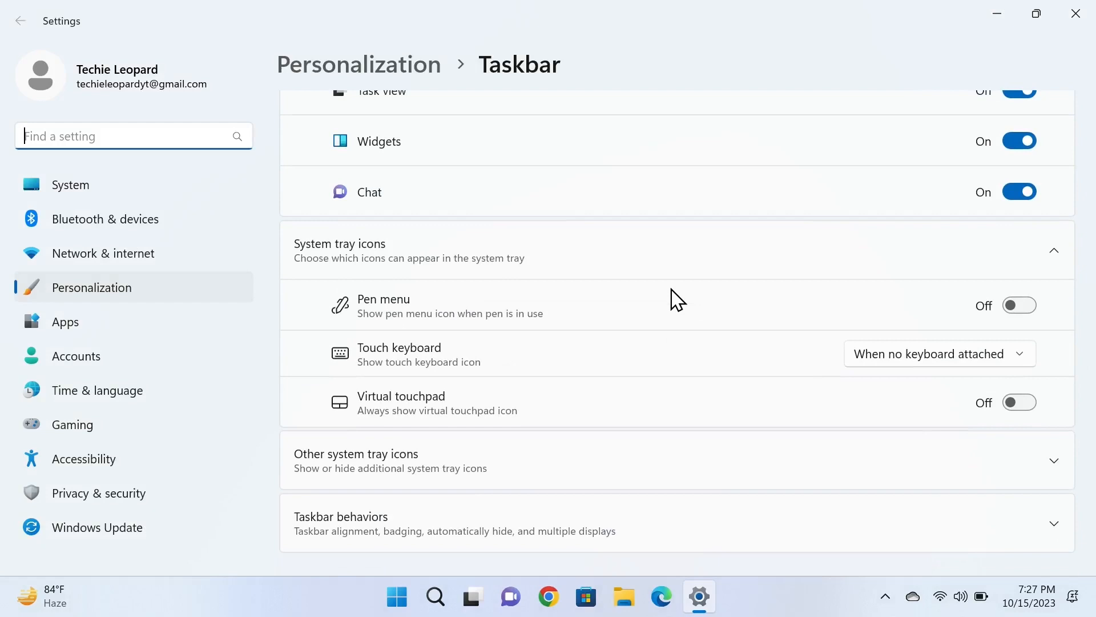
scroll("up", 3)
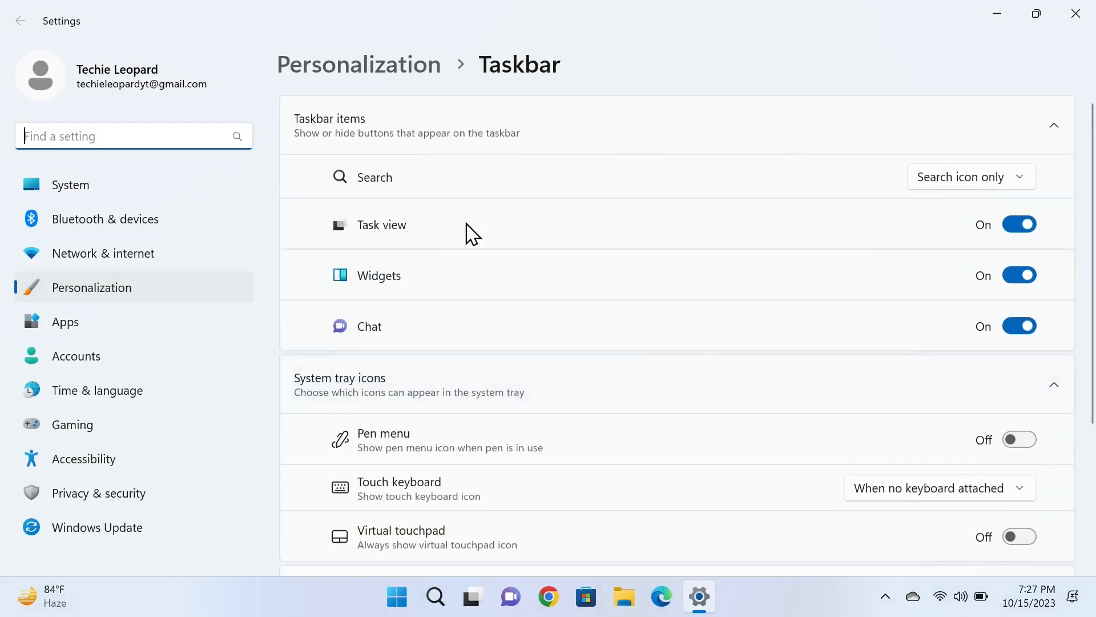
On the Personalization Colors page, turn Transparency effects off and back on
left_click(90, 287)
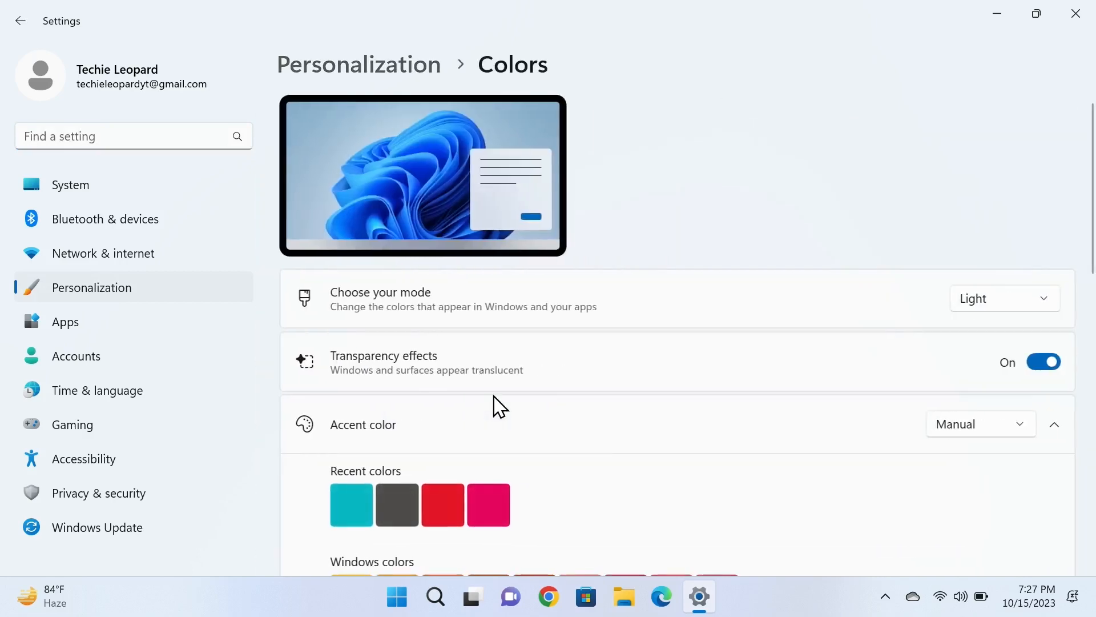
mouse_move(486, 379)
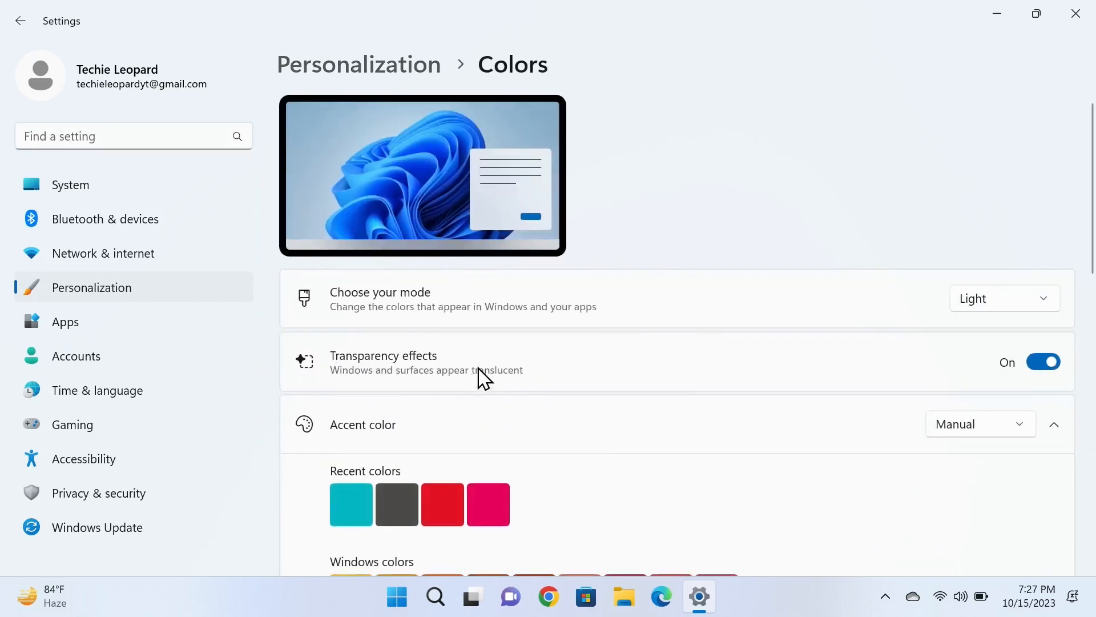
mouse_move(961, 373)
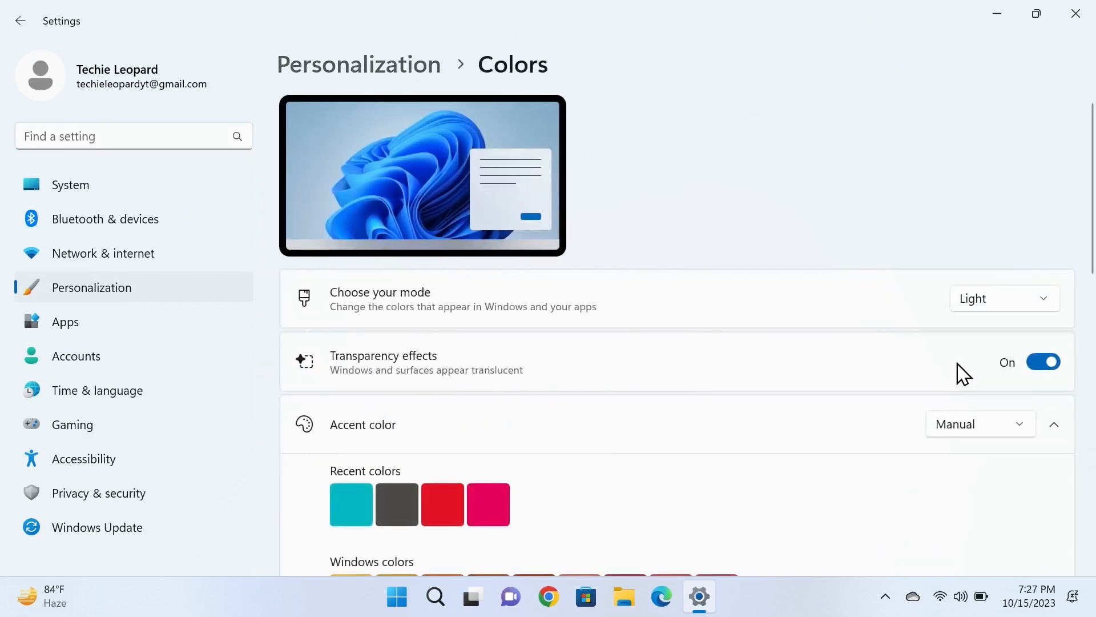
left_click(1043, 361)
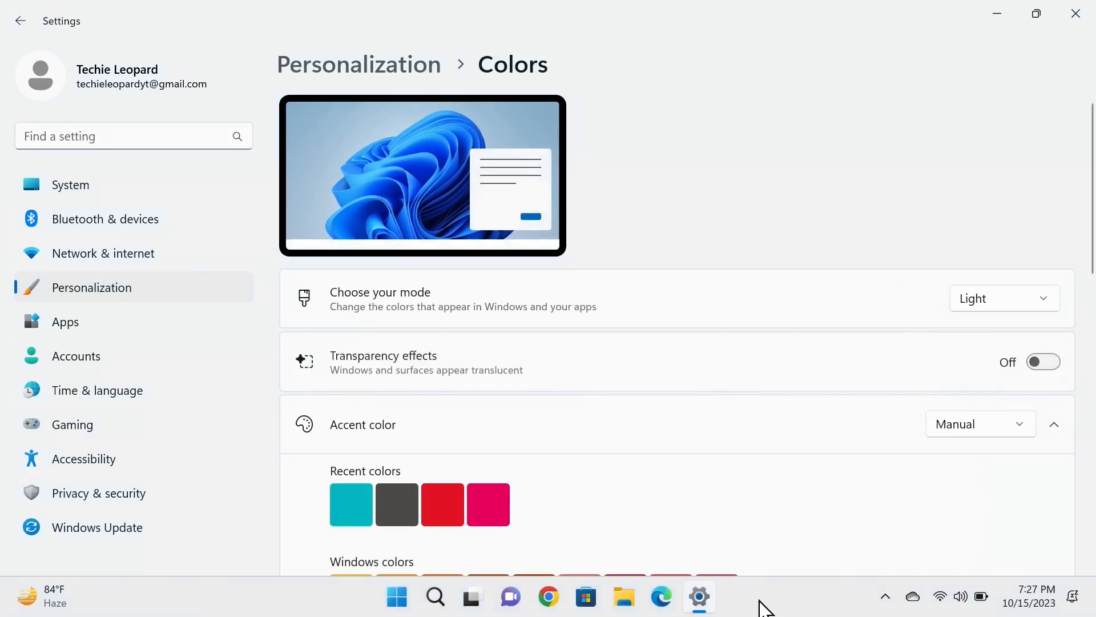
mouse_move(1043, 362)
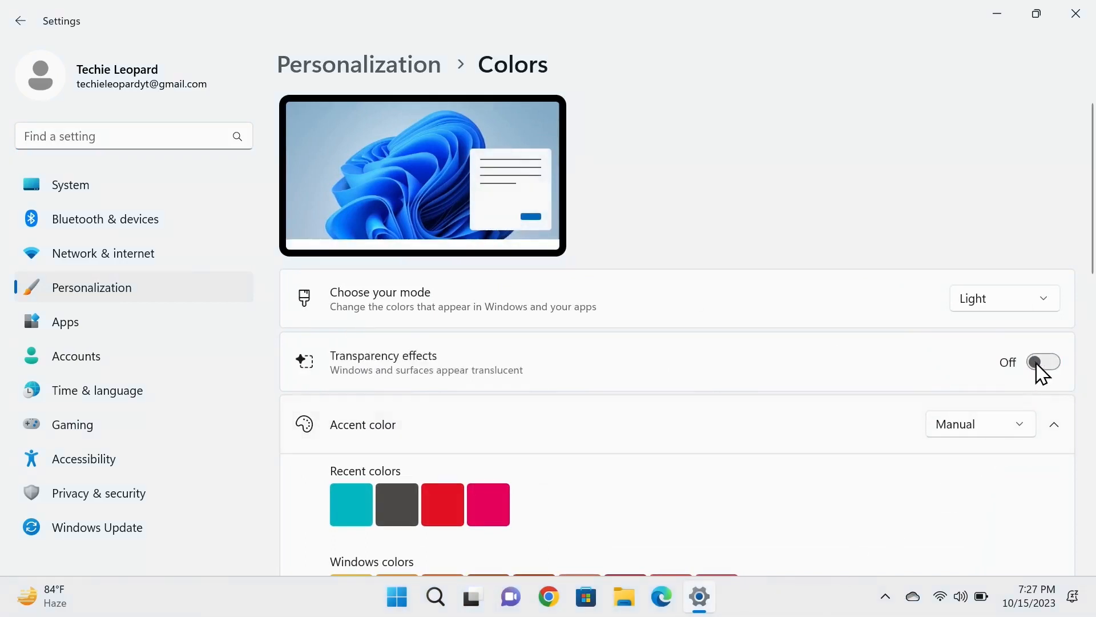
left_click(1043, 362)
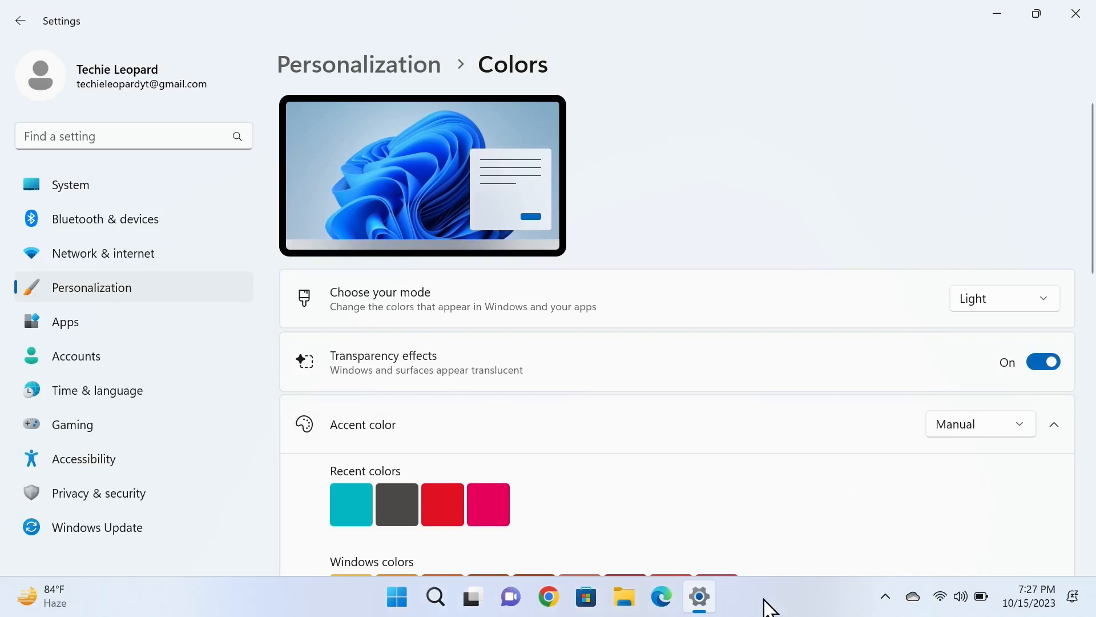
mouse_move(790, 603)
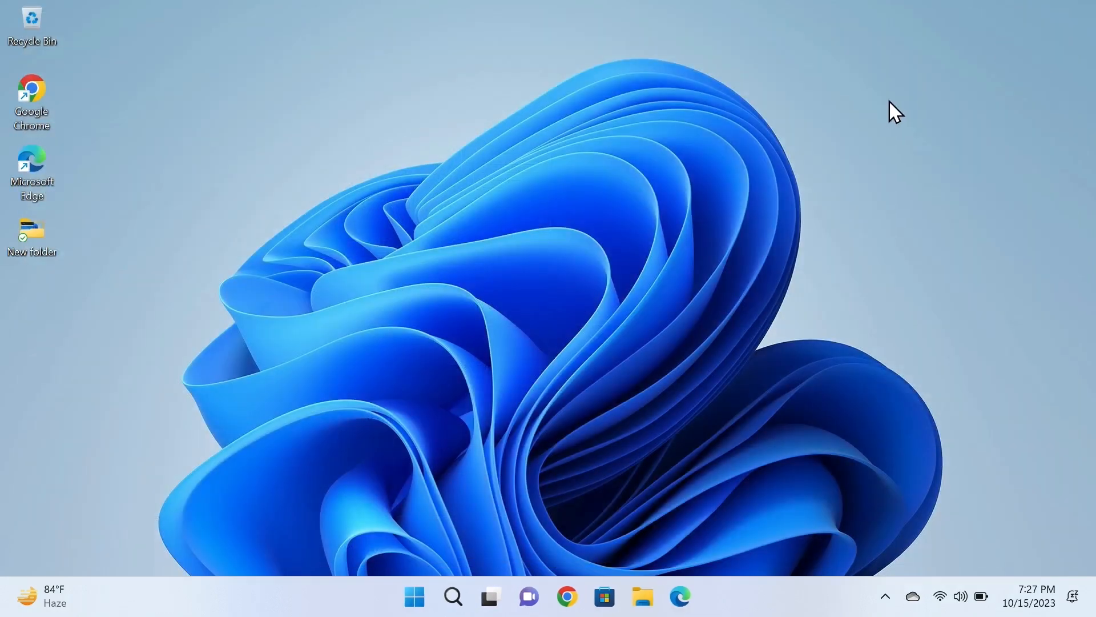
mouse_move(605, 597)
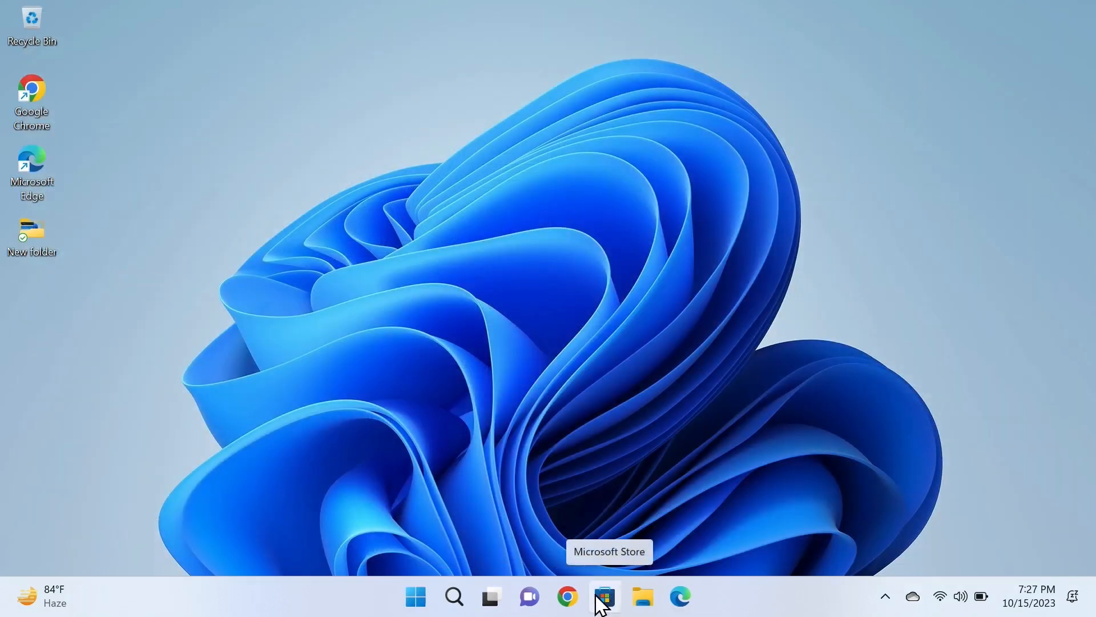
mouse_move(610, 602)
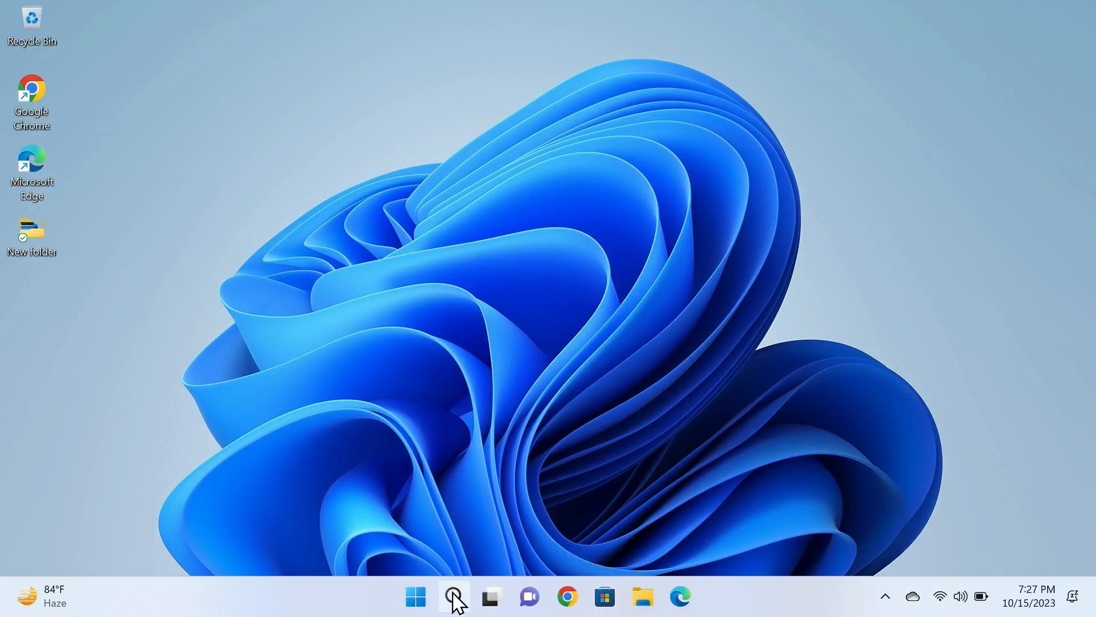
Search Windows for 'store' to bring up Microsoft Store
left_click(452, 596)
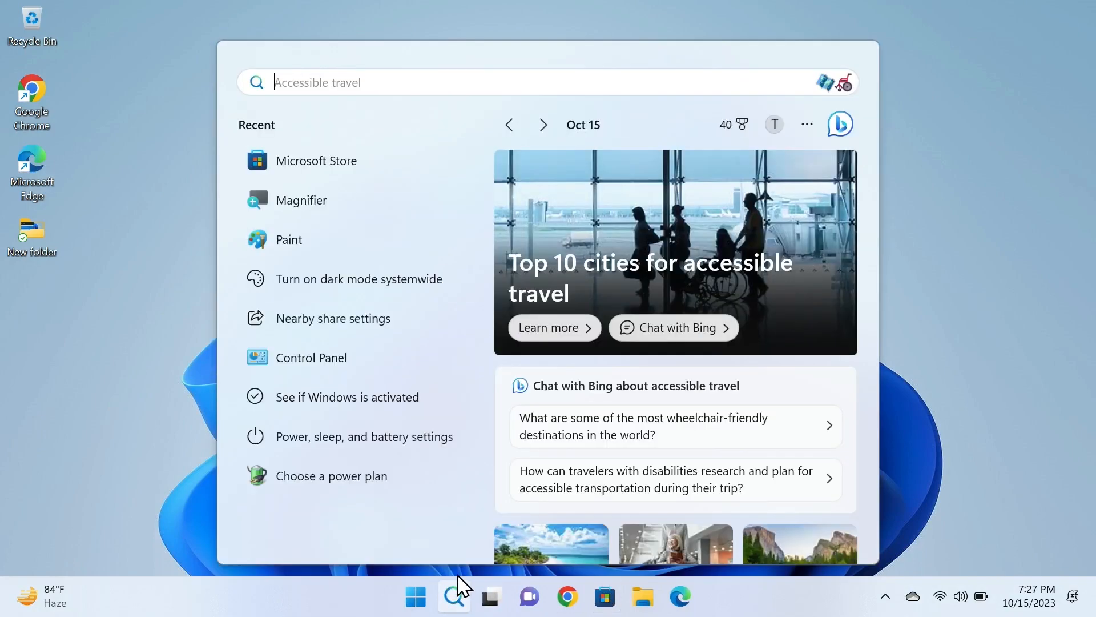
type("store")
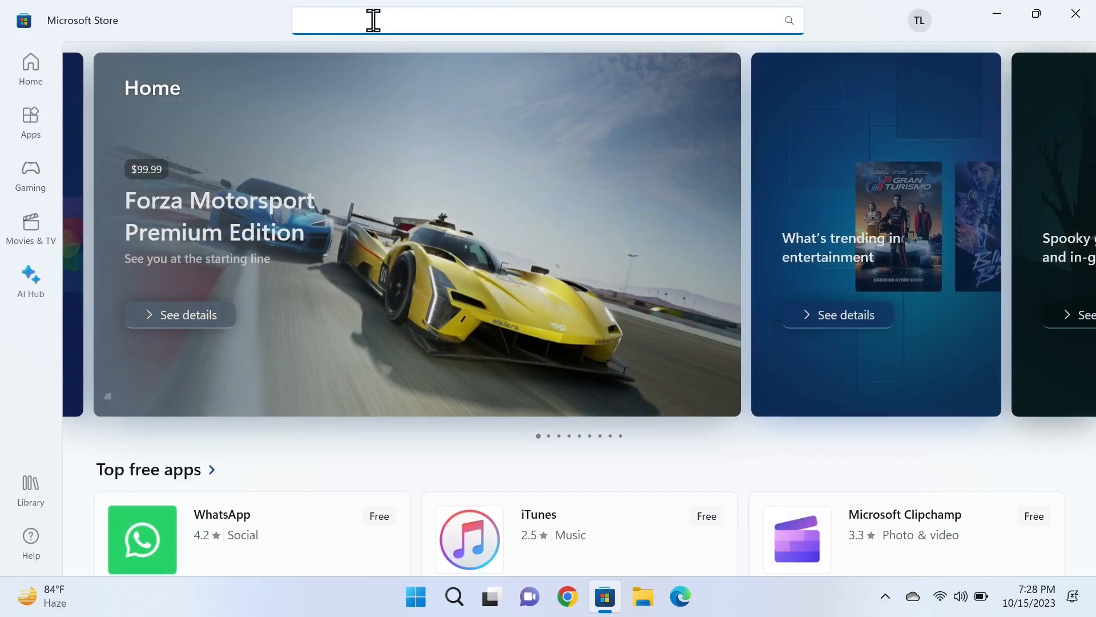
Find TranslucentTB in the Store, install it, and open it
type("translucenttb")
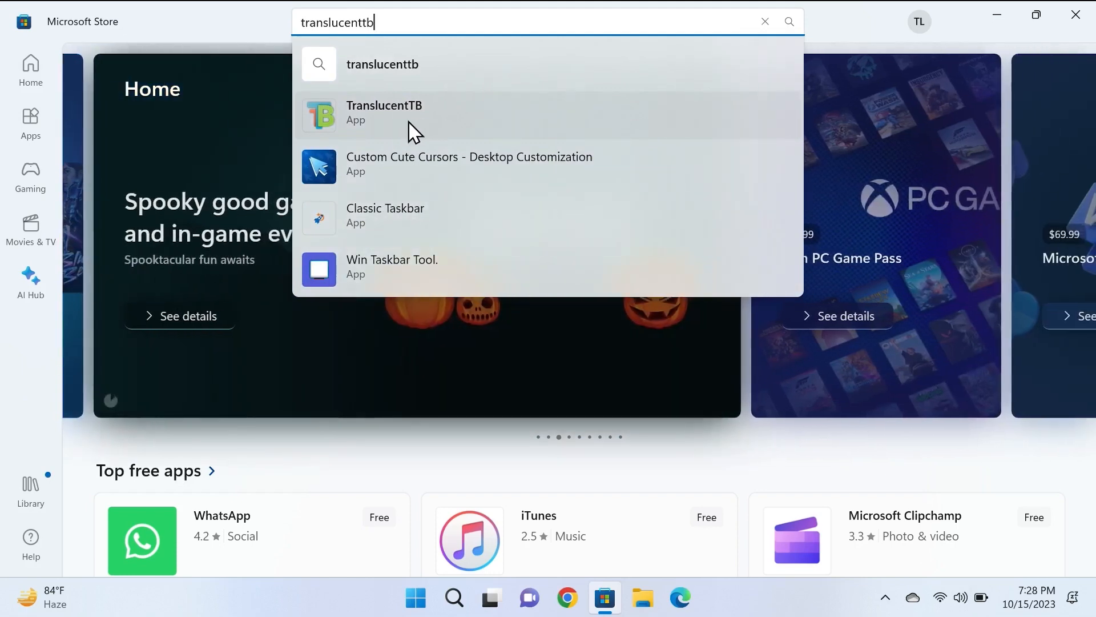
left_click(384, 113)
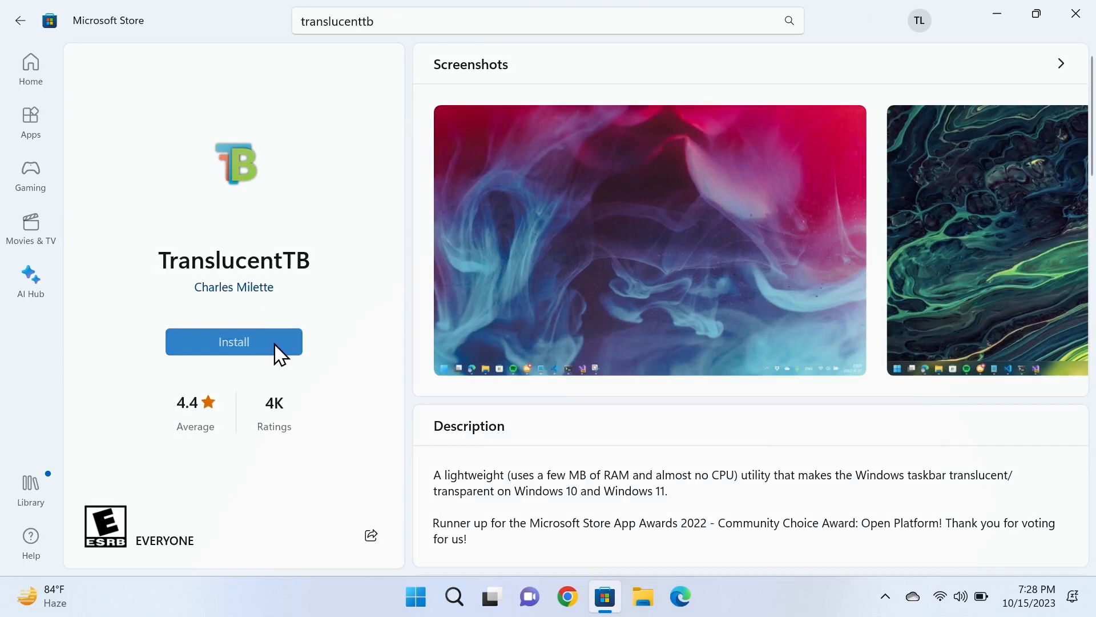
left_click(233, 342)
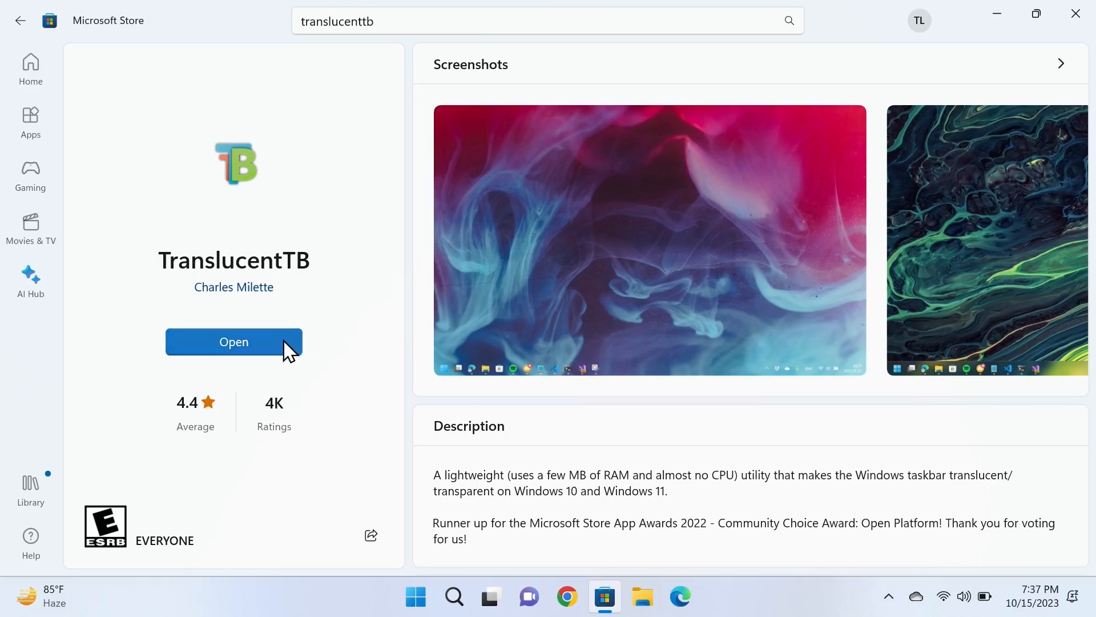
left_click(233, 342)
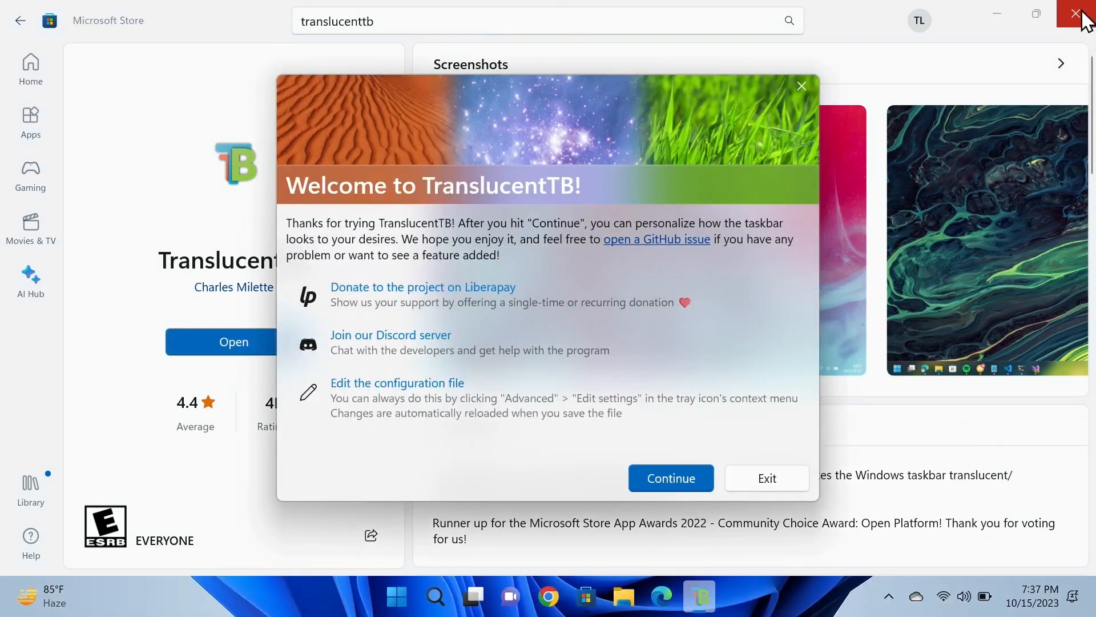
Close Microsoft Store and dismiss the TranslucentTB welcome screen with Continue
left_click(1083, 13)
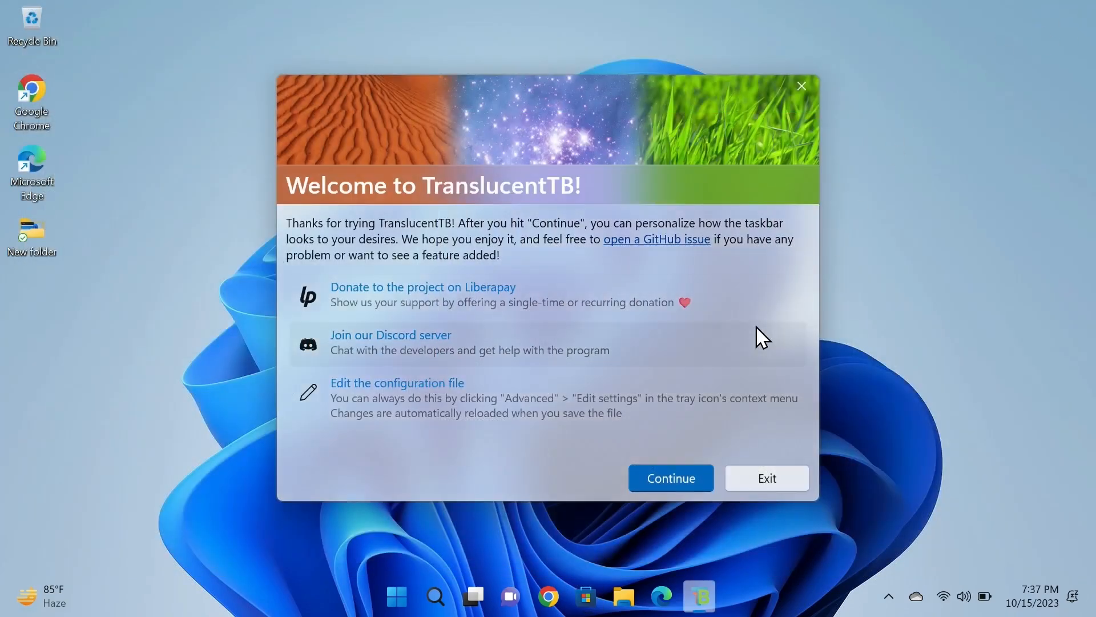
mouse_move(669, 477)
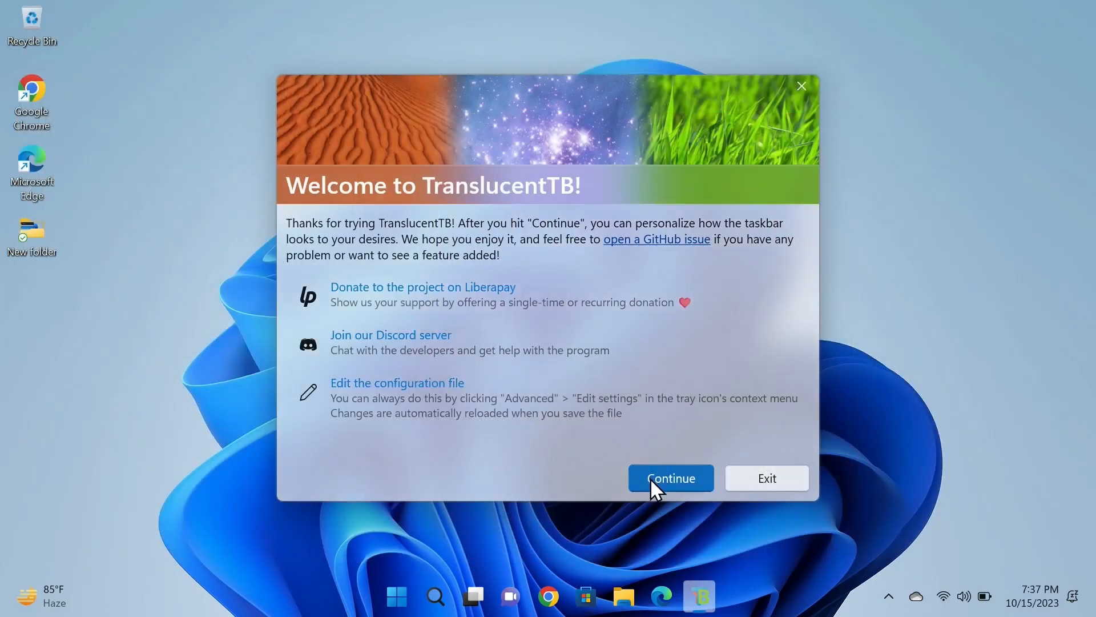
left_click(669, 477)
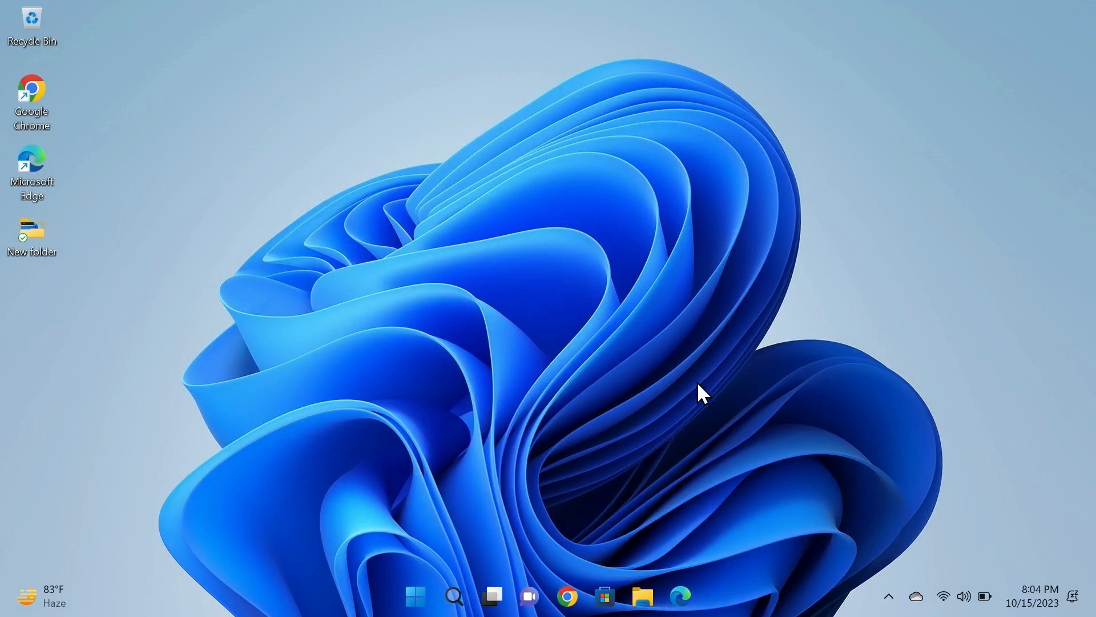
mouse_move(891, 596)
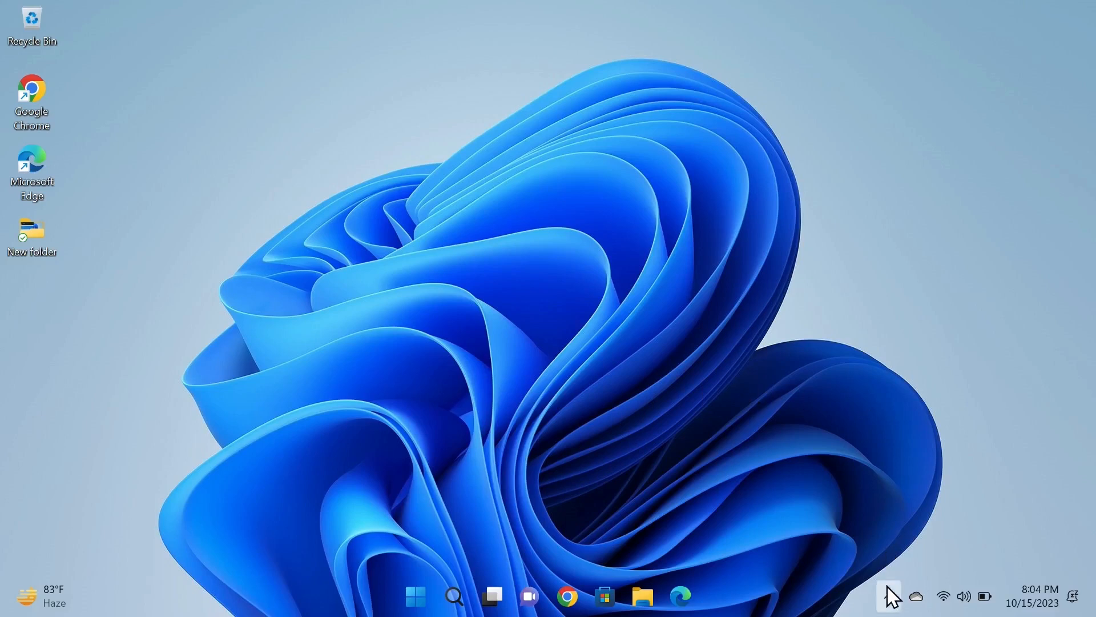
Set TranslucentTB's Desktop taskbar style to Acrylic from its tray icon menu
left_click(888, 595)
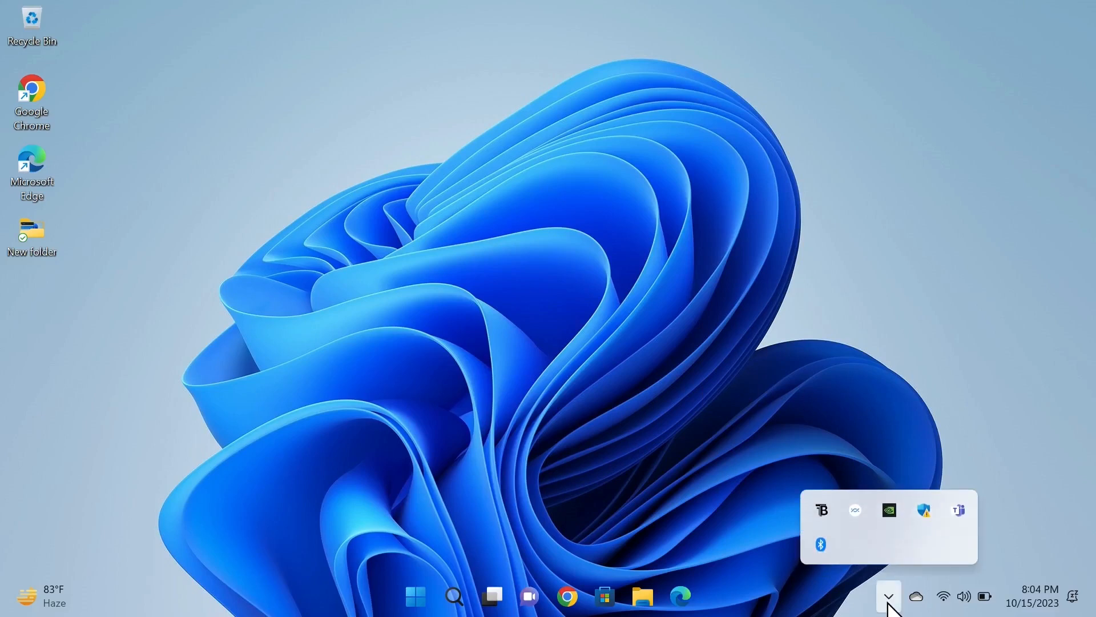
mouse_move(821, 509)
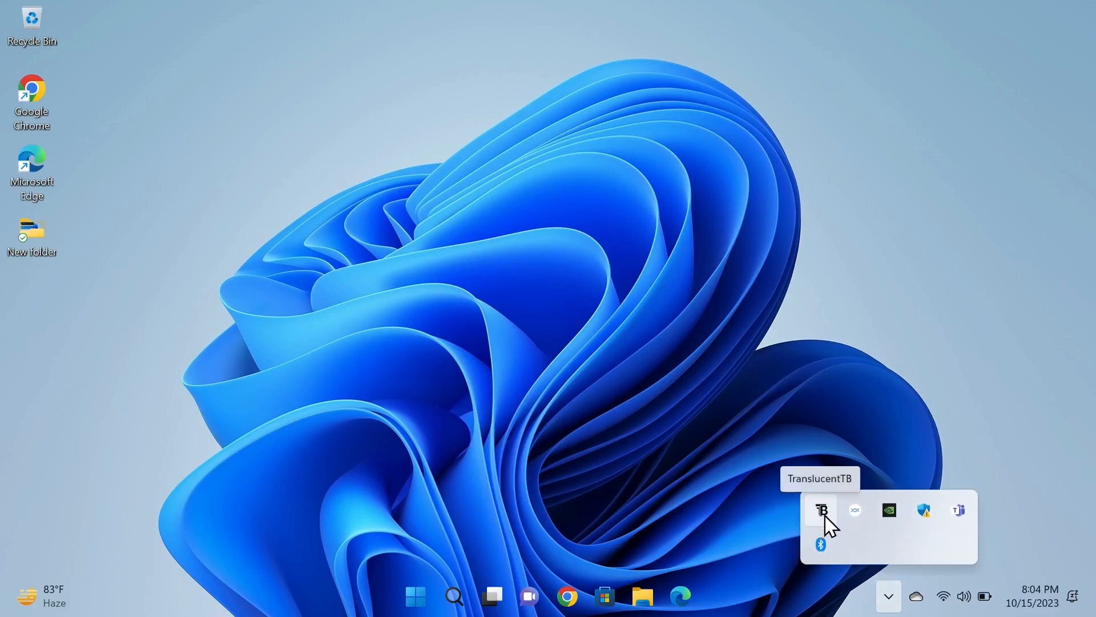
right_click(822, 508)
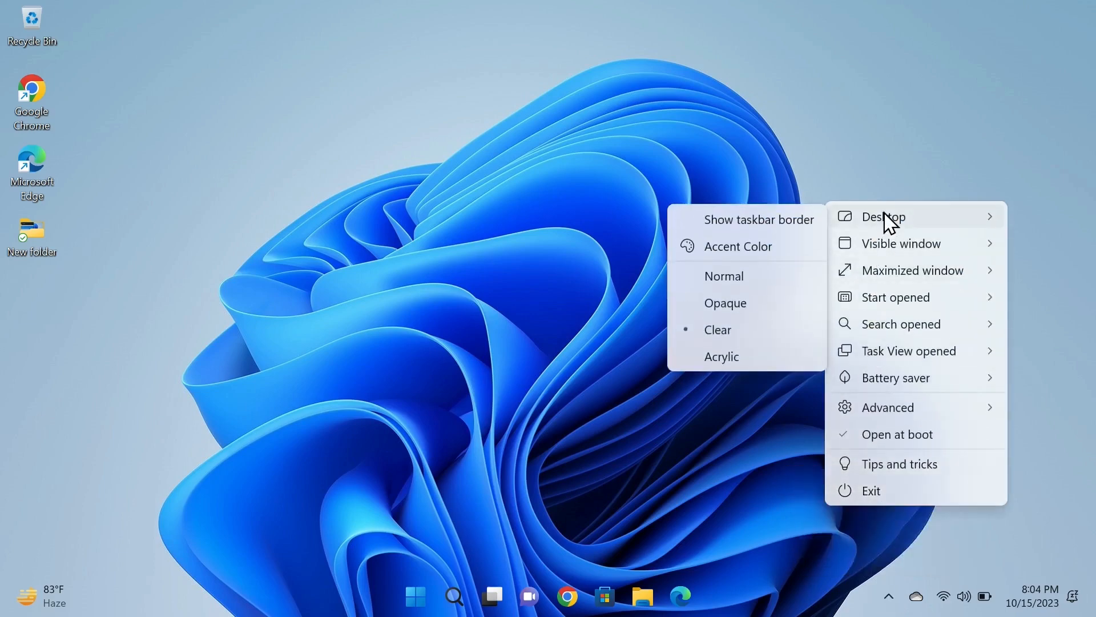
left_click(720, 369)
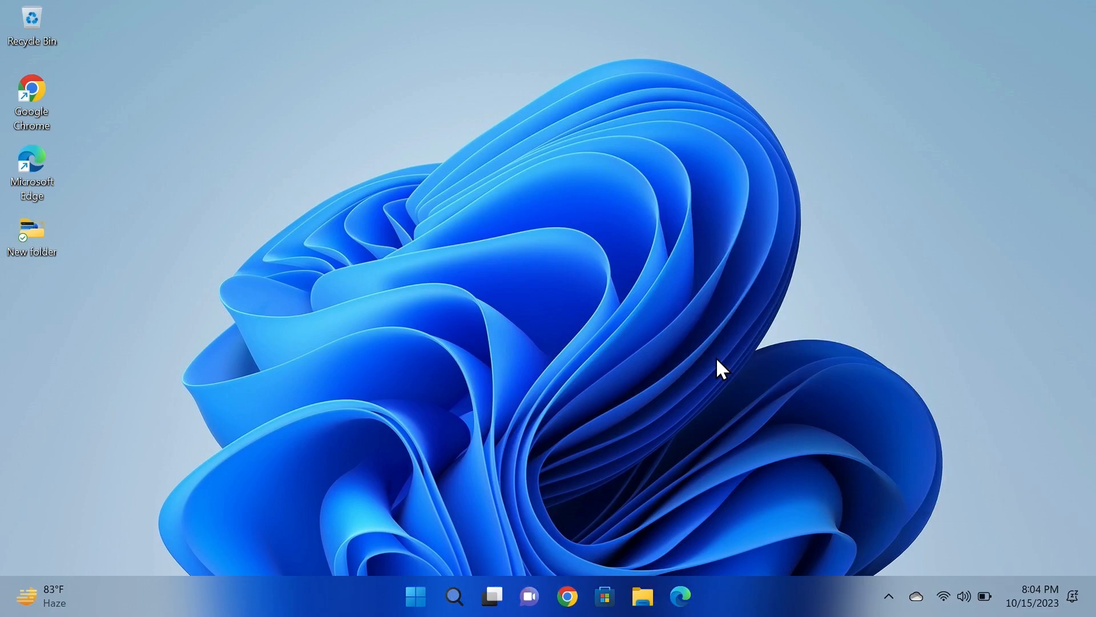
mouse_move(754, 551)
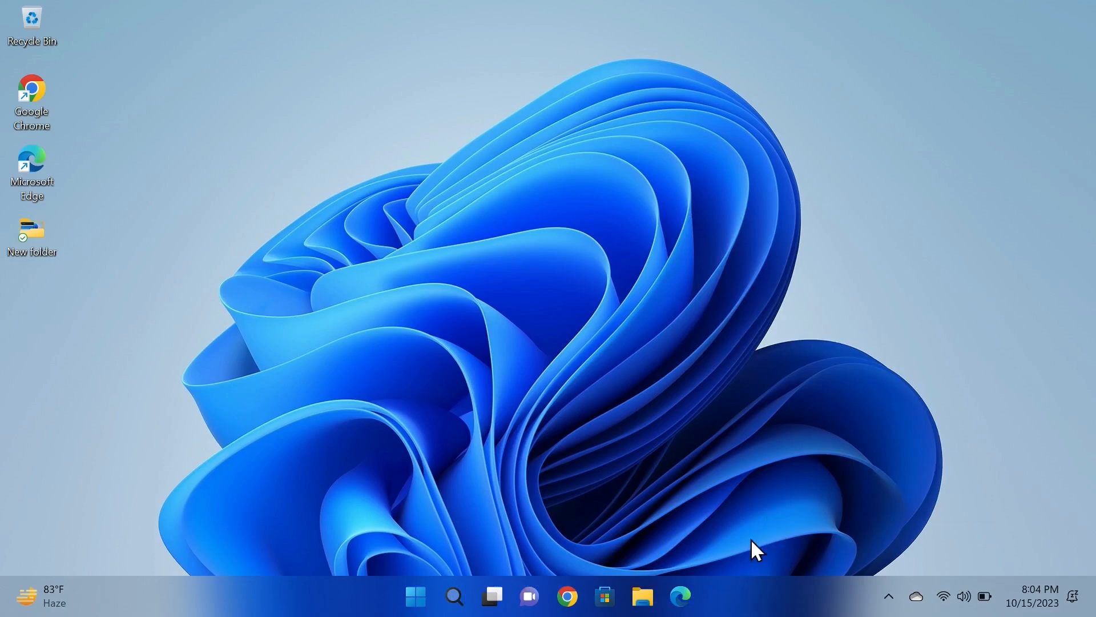
mouse_move(753, 605)
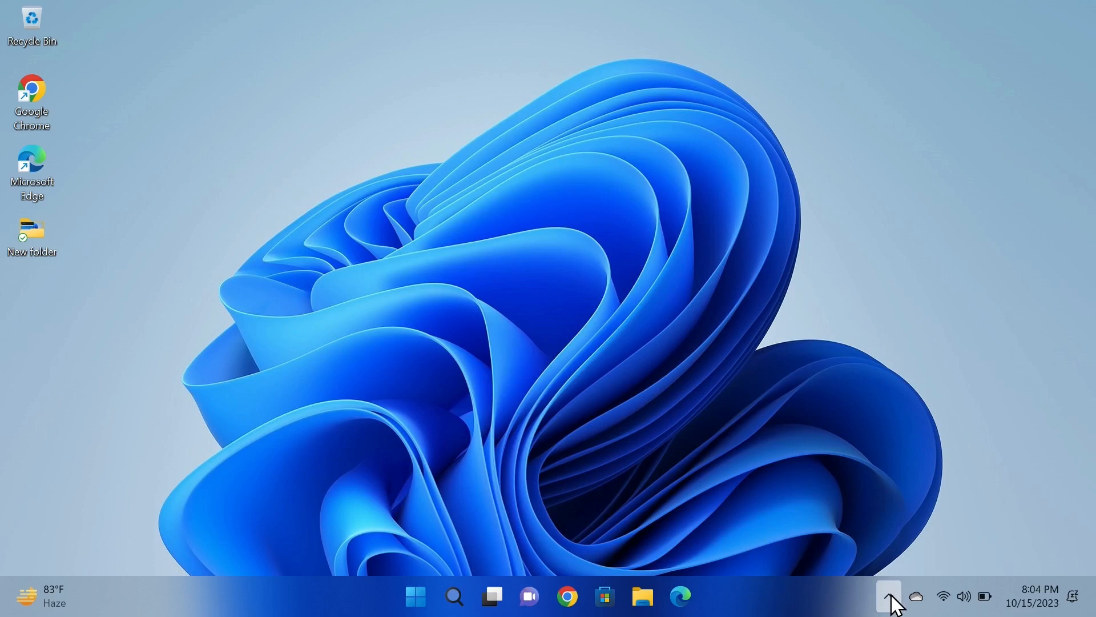
Switch TranslucentTB's Desktop taskbar style back to Clear from the tray icon
left_click(888, 596)
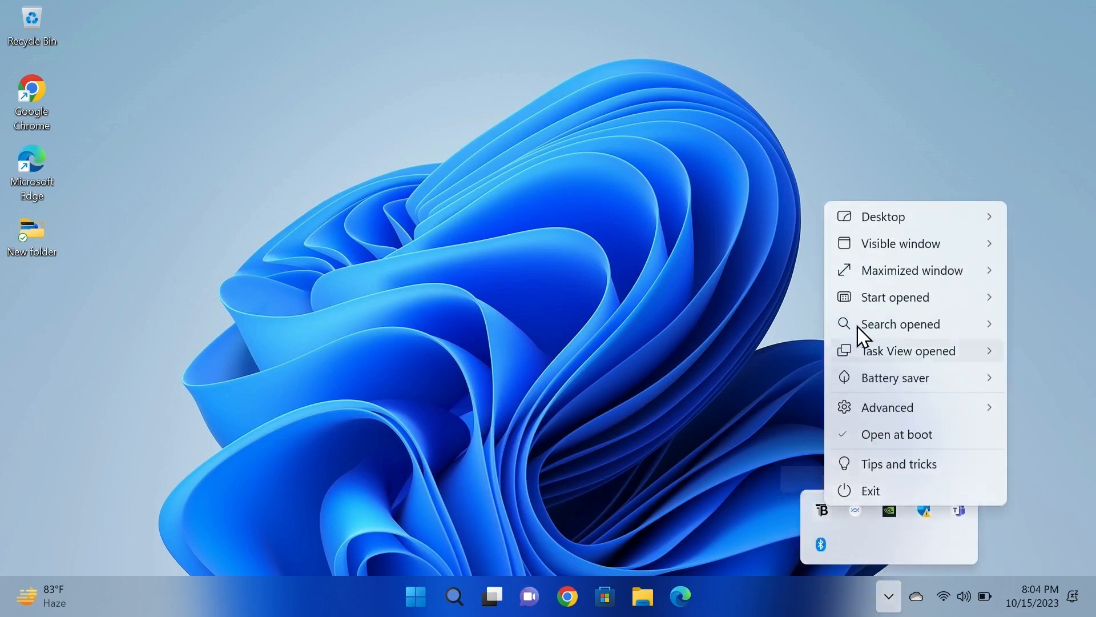
left_click(883, 216)
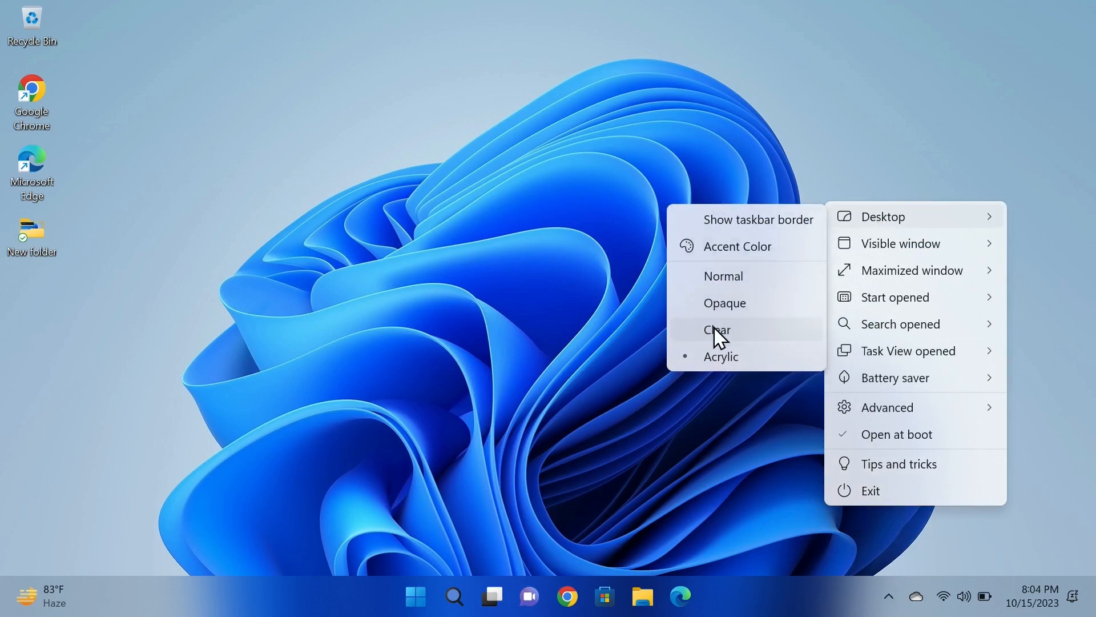
left_click(716, 330)
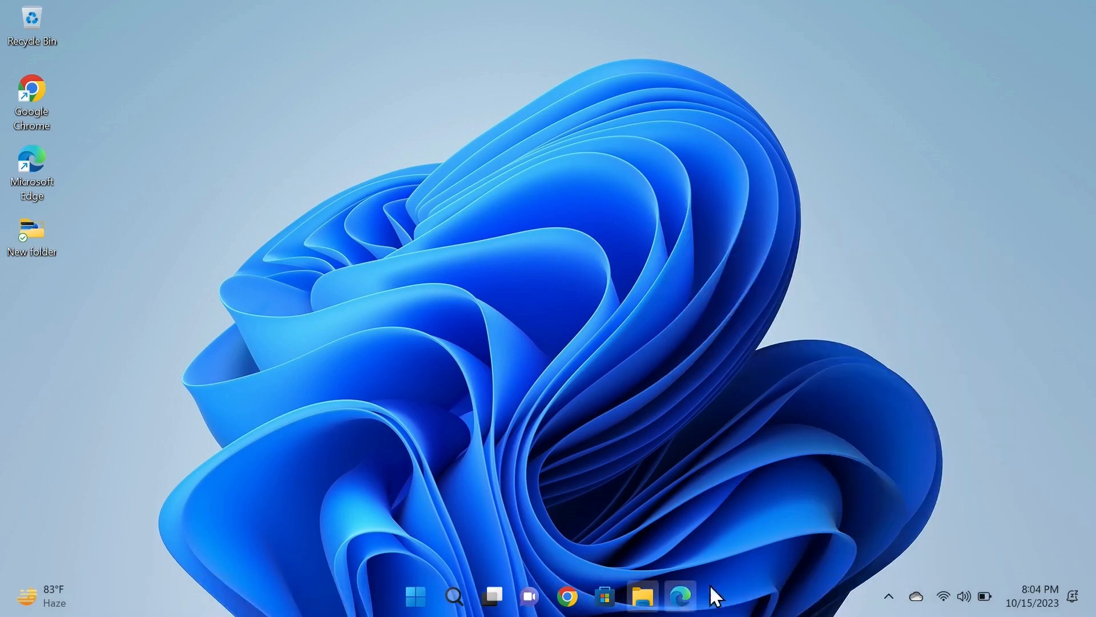
mouse_move(647, 314)
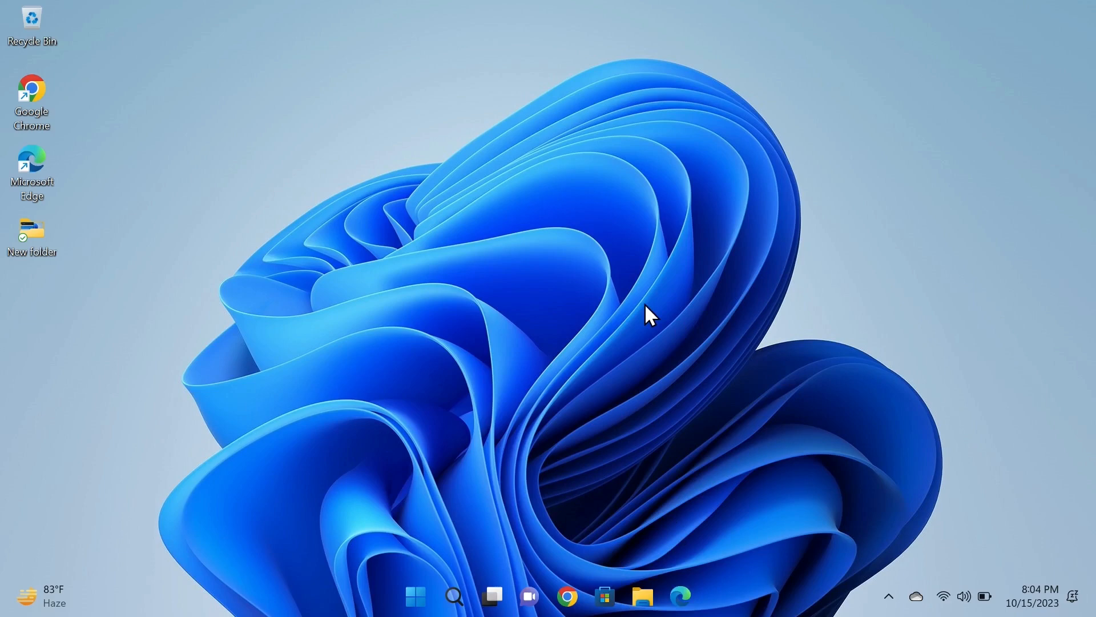
mouse_move(537, 446)
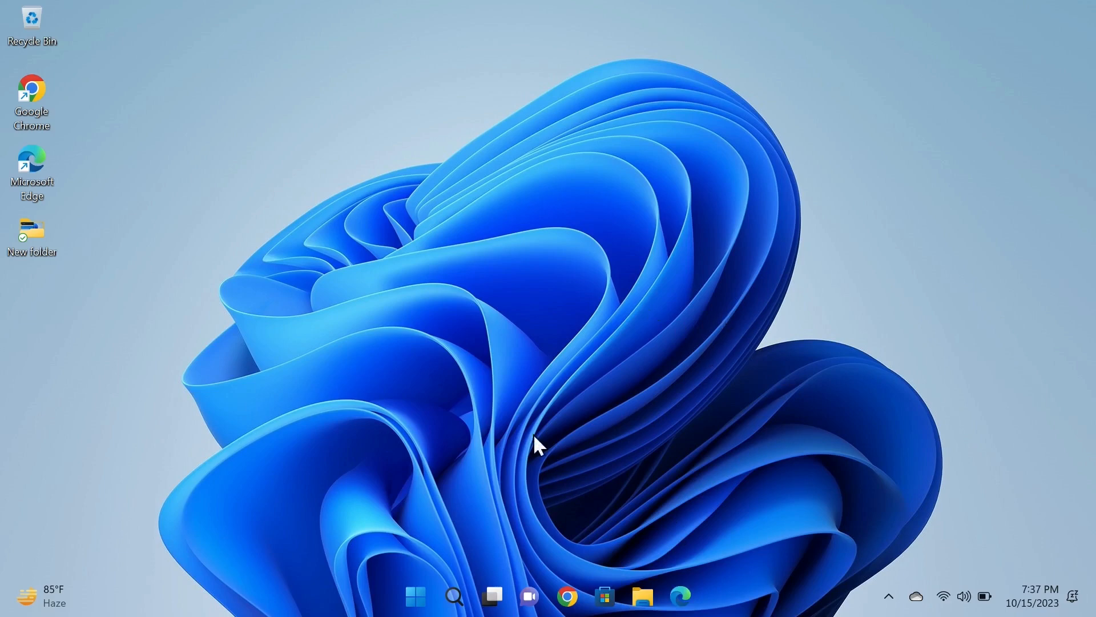
mouse_move(430, 461)
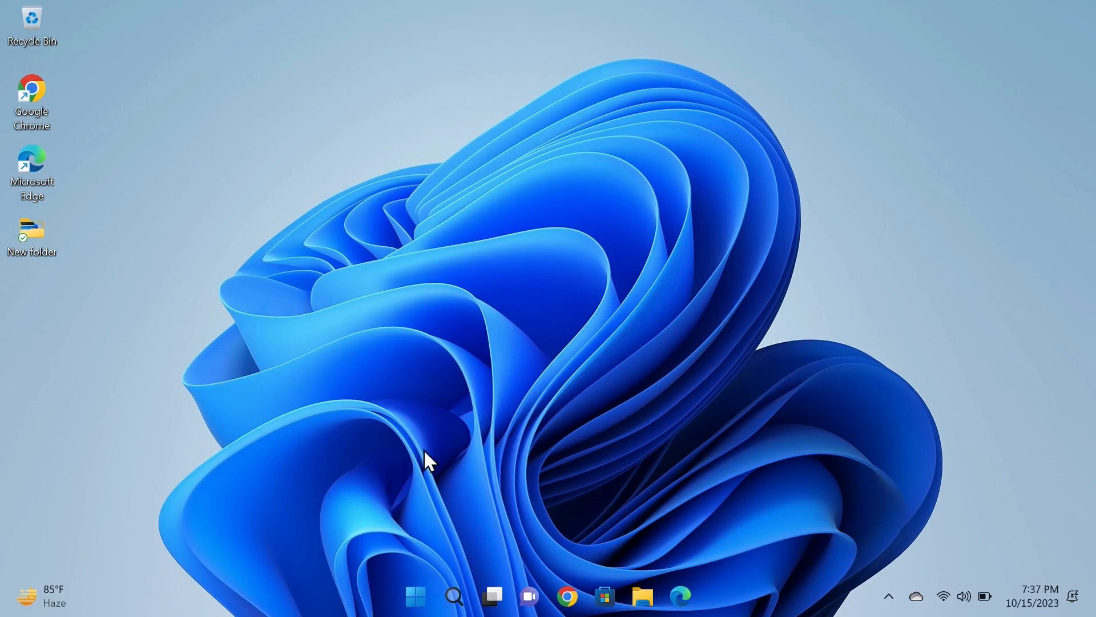